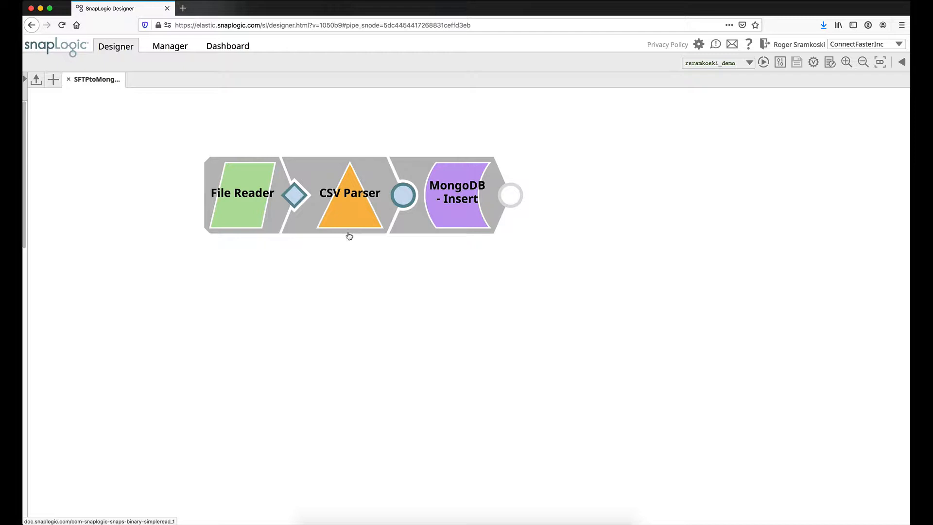
- Review the File Reader's SFTP file path and SFTP account, then close it
double_click(242, 192)
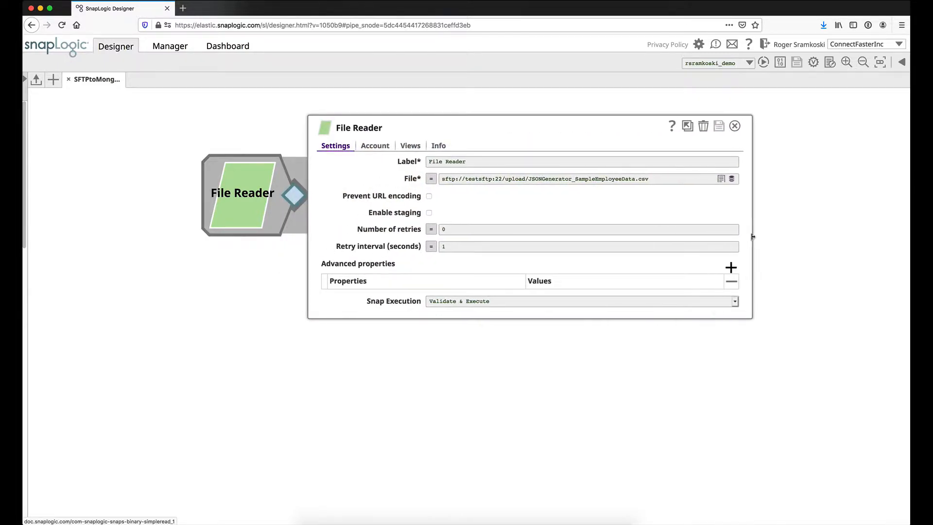
click(646, 179)
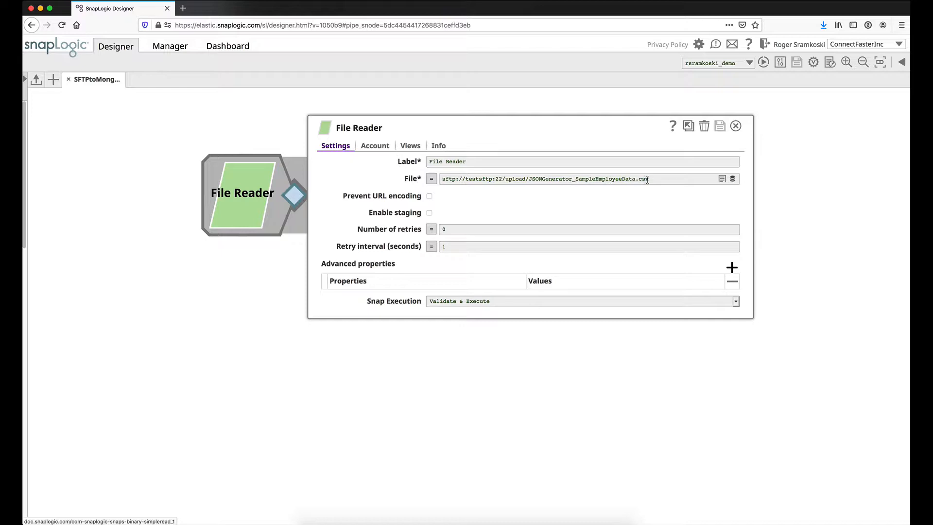
click(375, 145)
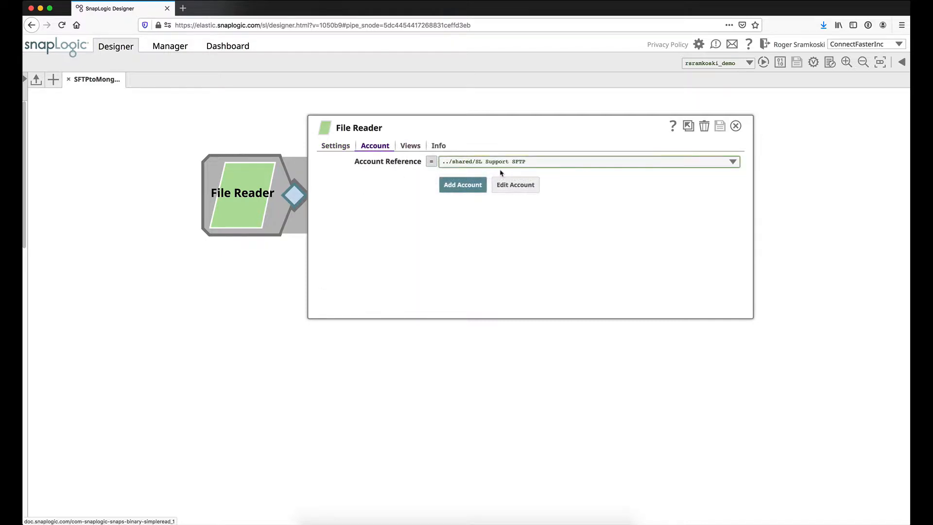
click(334, 146)
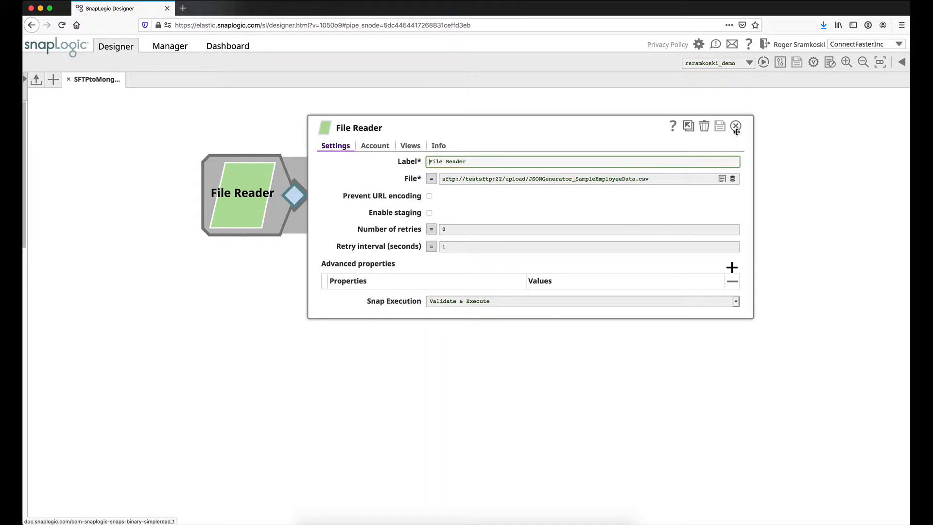
click(735, 126)
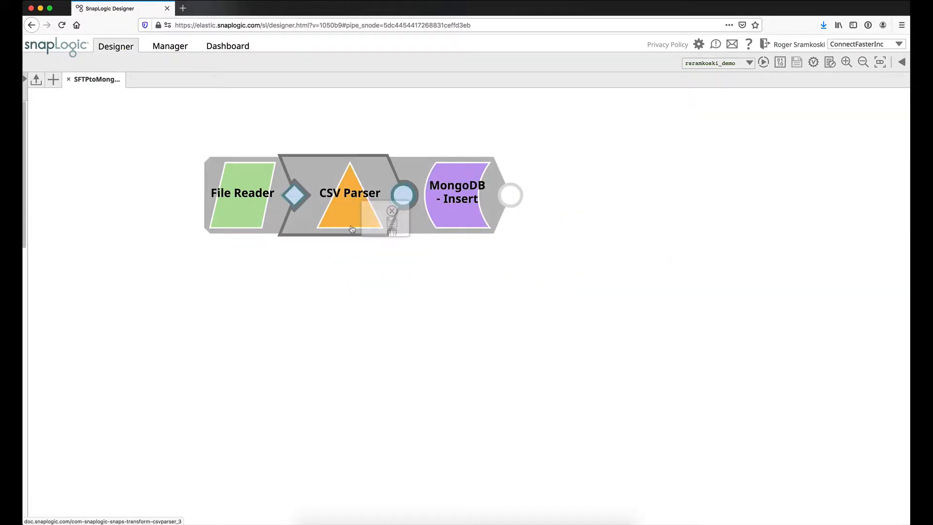
- Look over the CSV Parser settings, then check the MongoDB - Insert snap's account
double_click(350, 193)
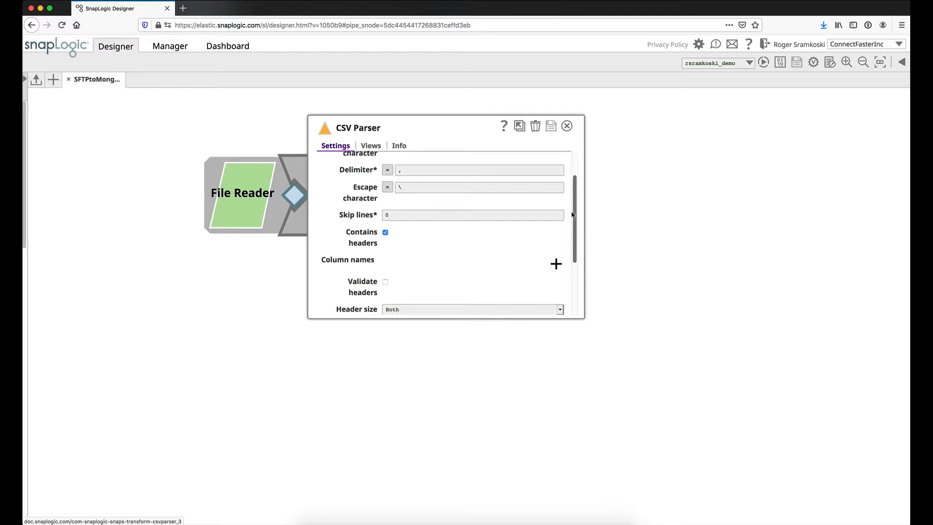
scroll(down, 3)
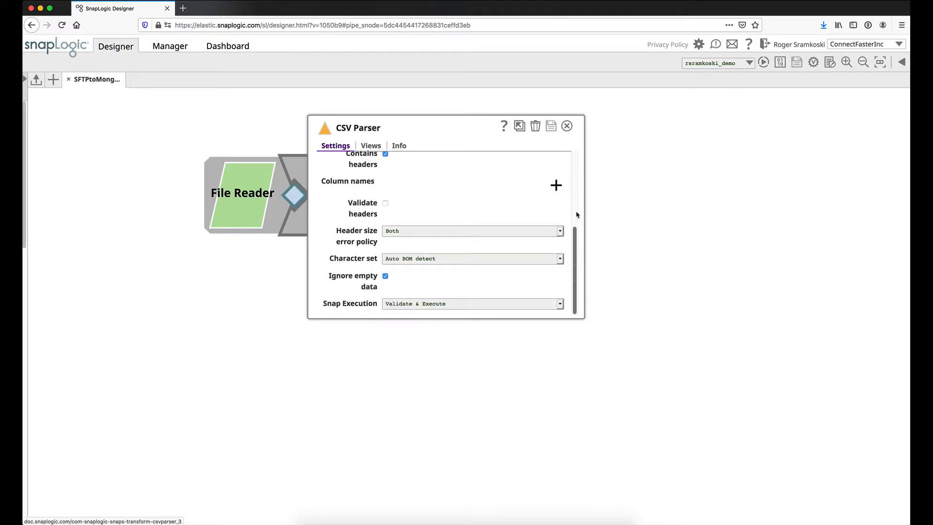
click(566, 126)
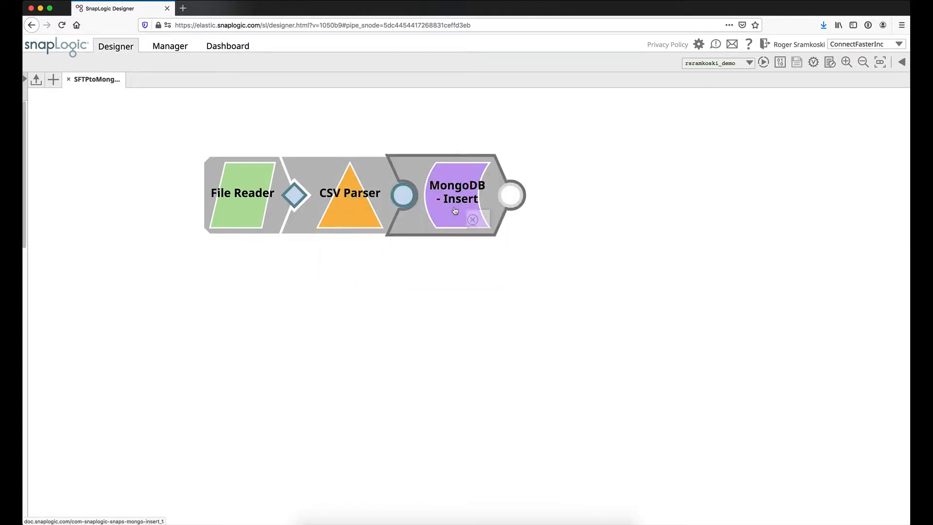
double_click(457, 193)
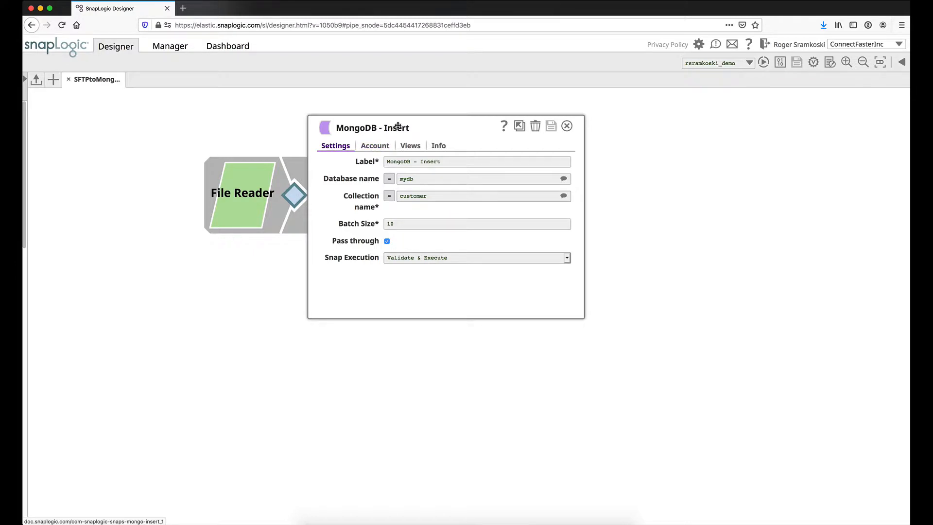
click(375, 145)
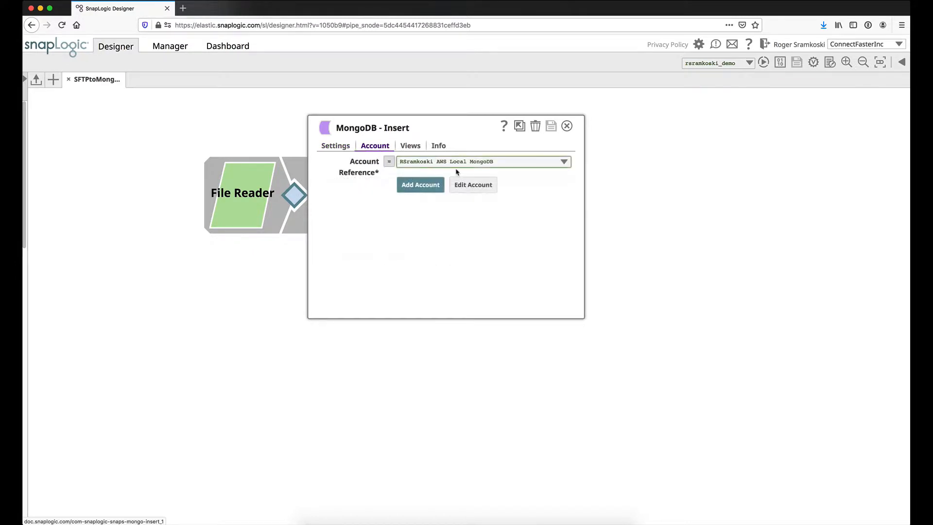
click(473, 185)
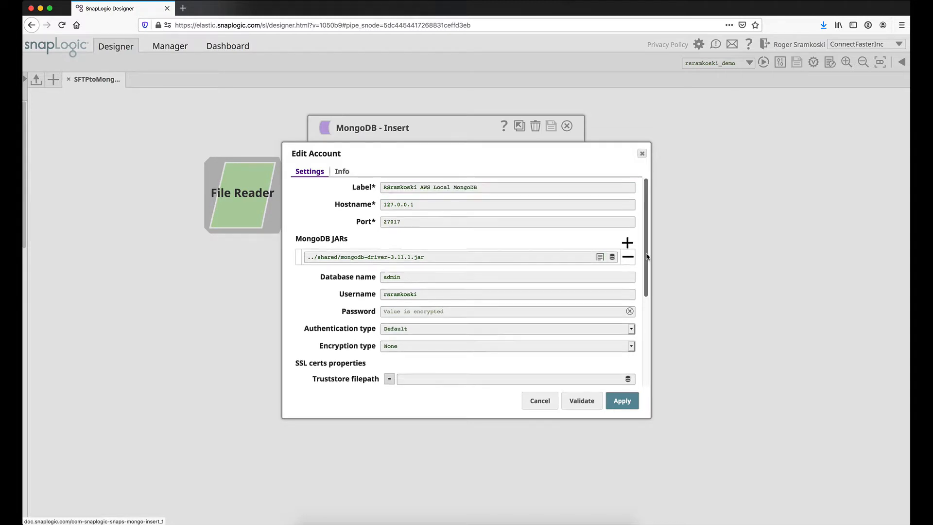
scroll(down, 3)
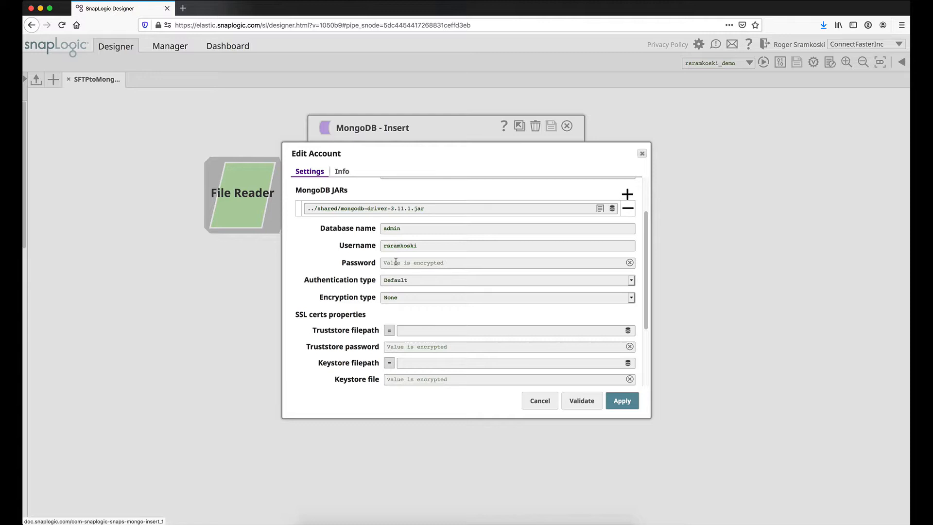
mouse_move(382, 287)
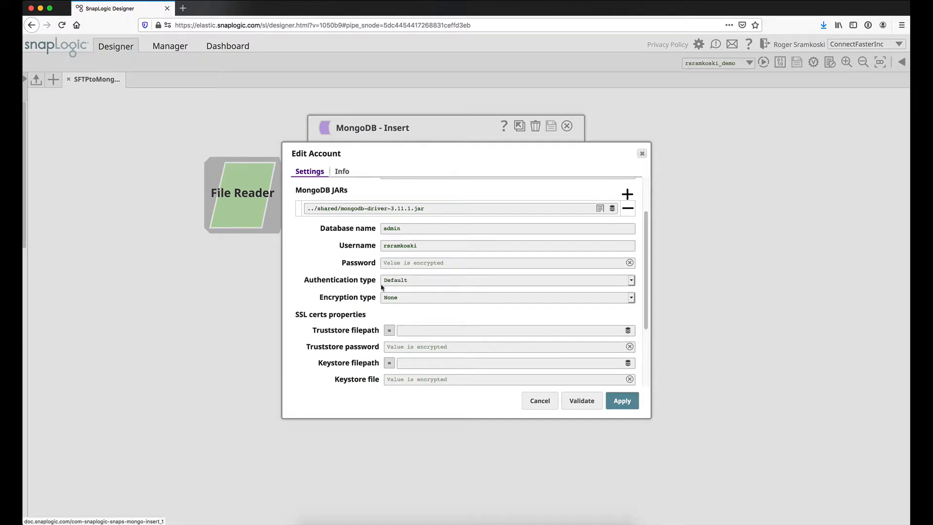
scroll(down, 3)
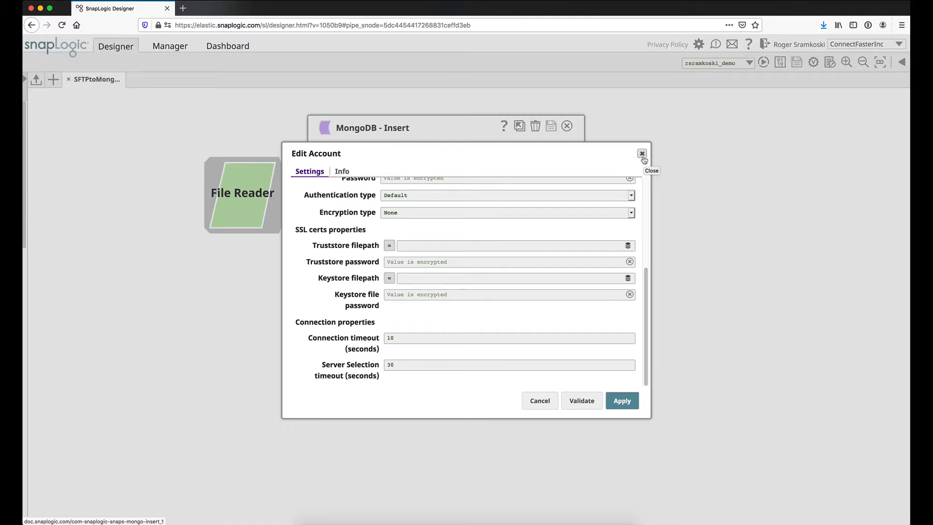
click(641, 153)
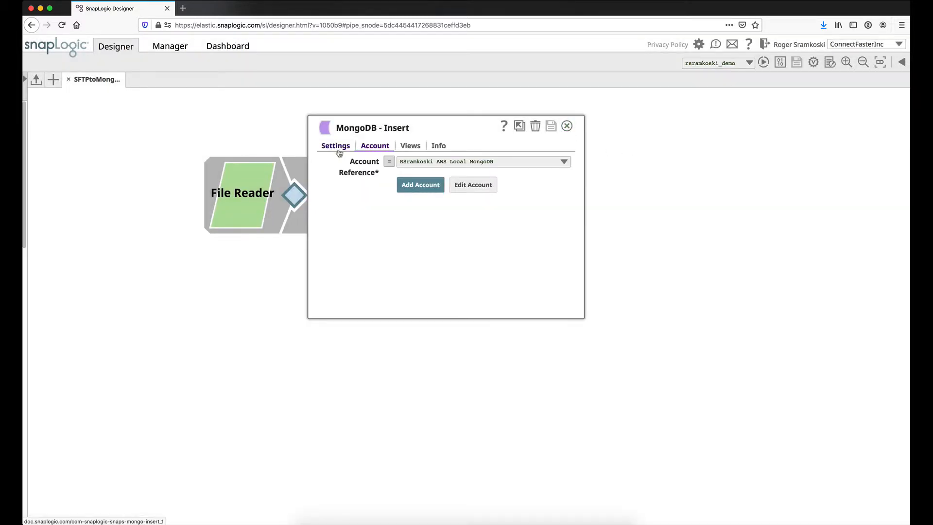
- Point MongoDB - Insert at database mydb and collection customer, then close its settings
click(335, 145)
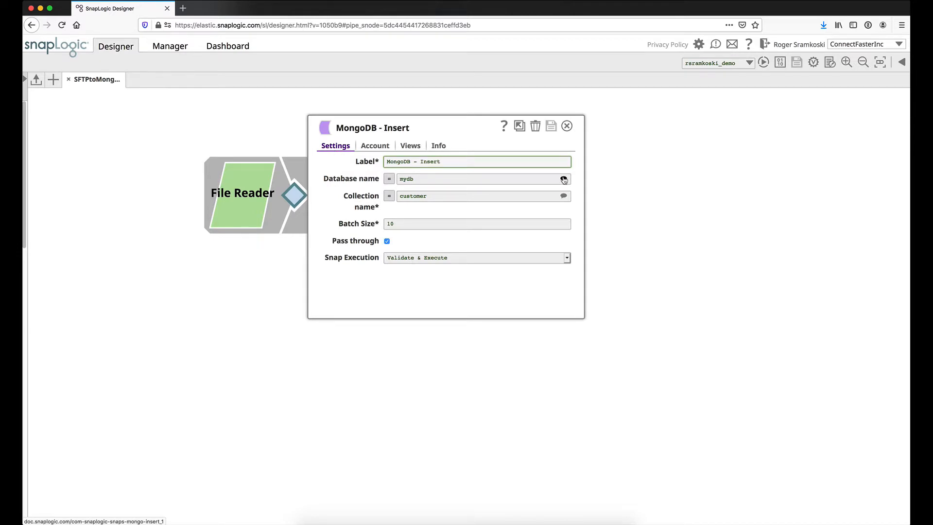
click(564, 180)
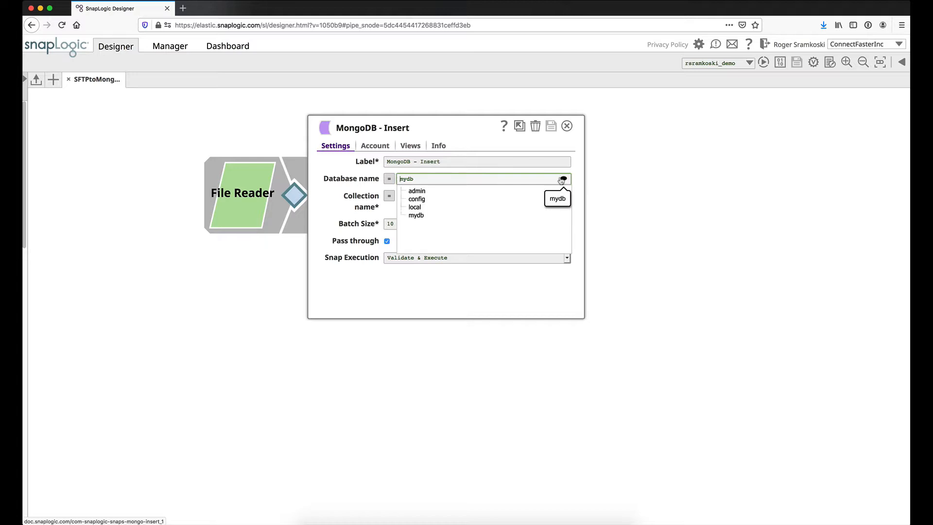
mouse_move(457, 193)
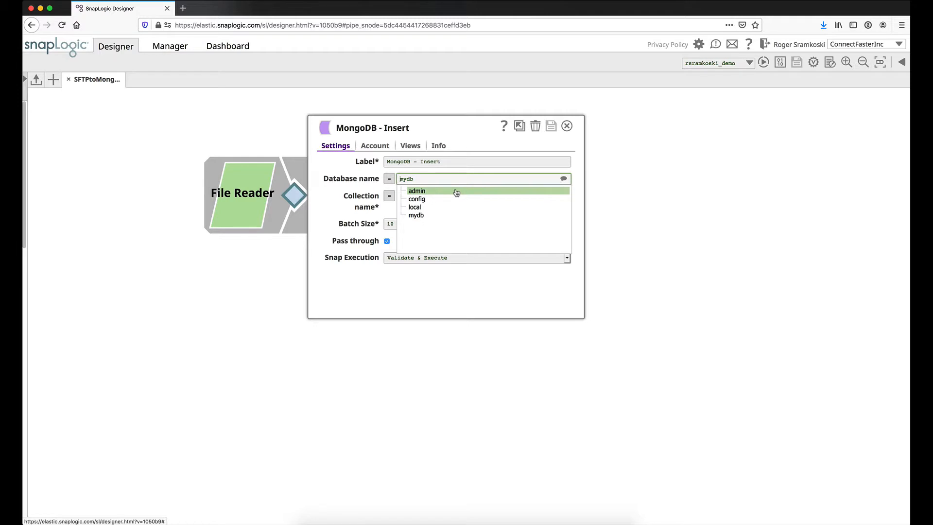
mouse_move(439, 215)
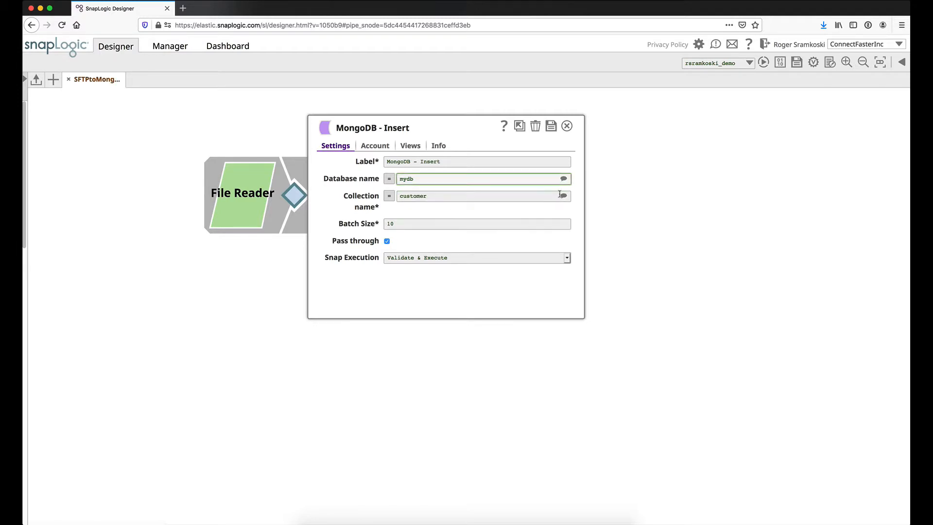
click(564, 196)
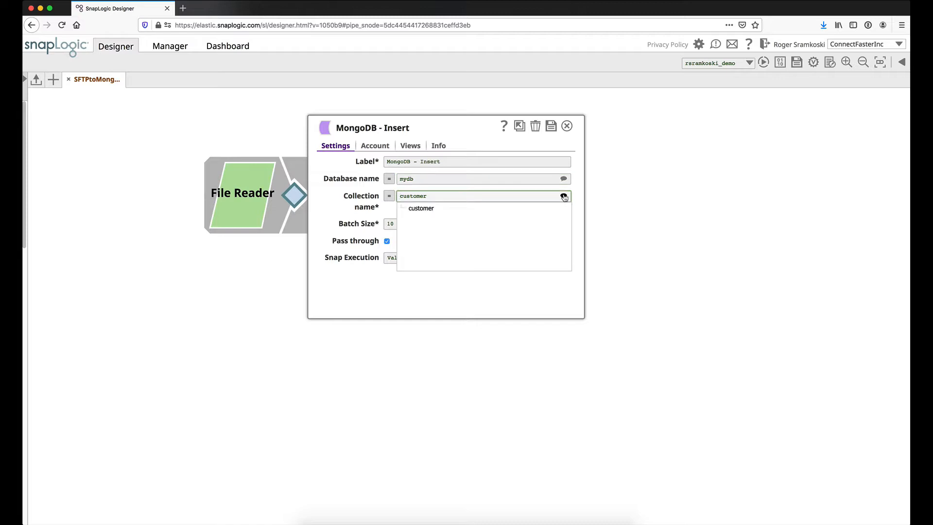
click(421, 207)
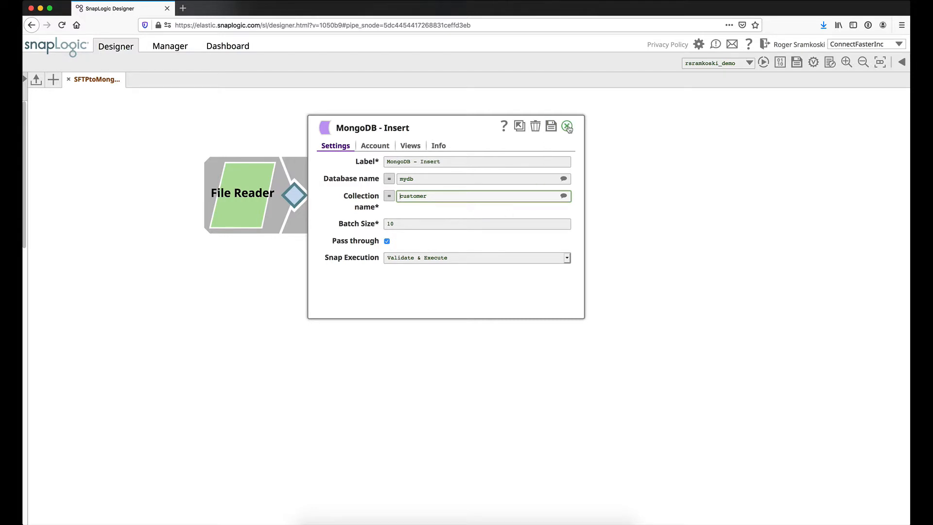
click(566, 127)
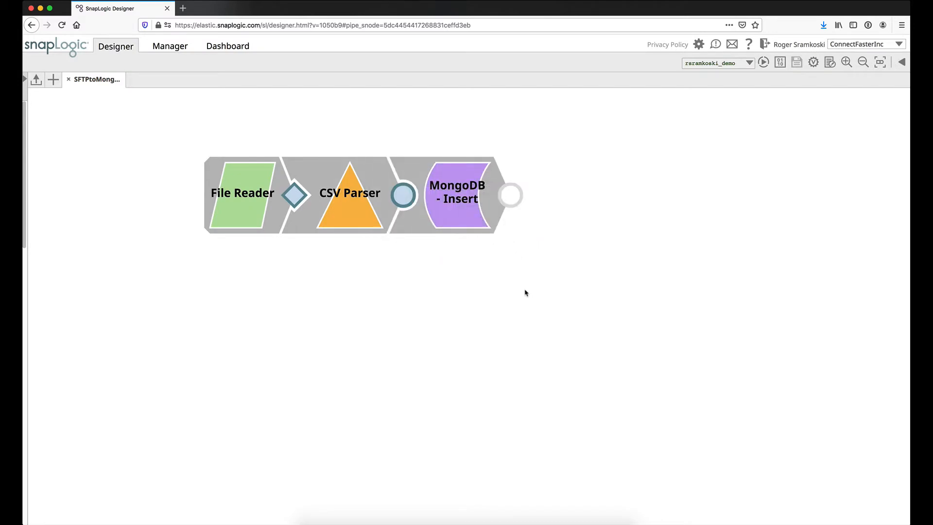
mouse_move(813, 63)
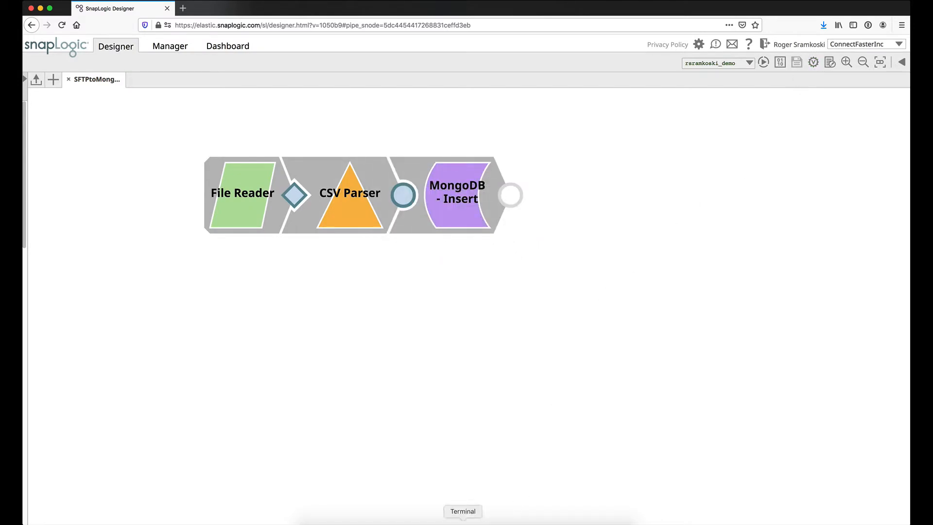
click(462, 511)
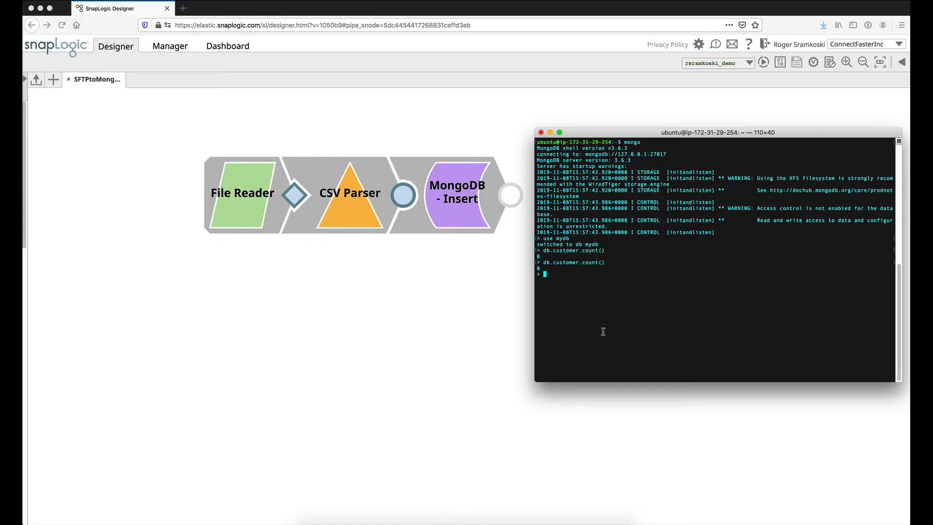
text(db.customer.count())
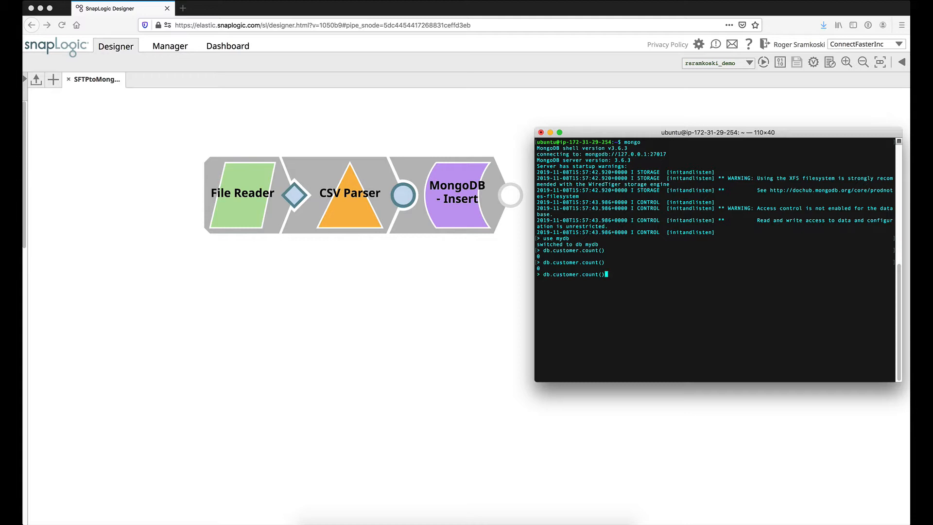
key(Return)
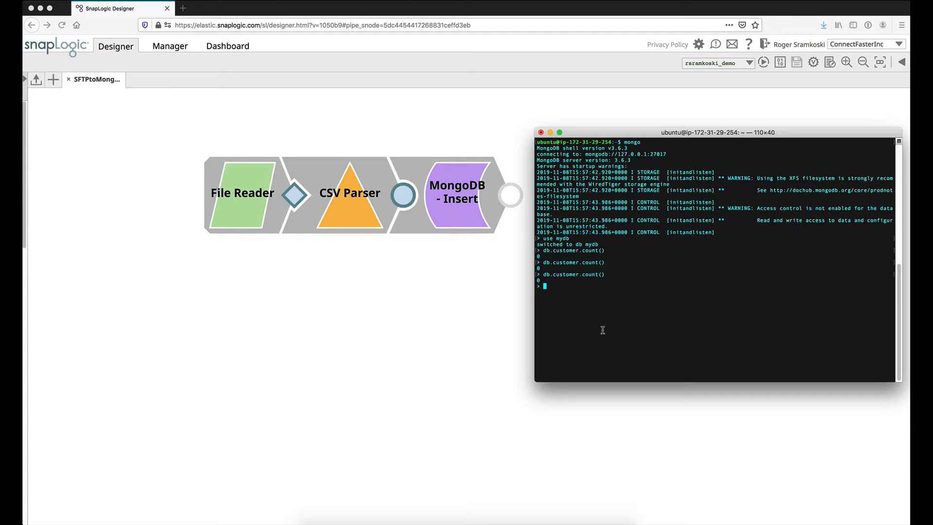
mouse_move(547, 284)
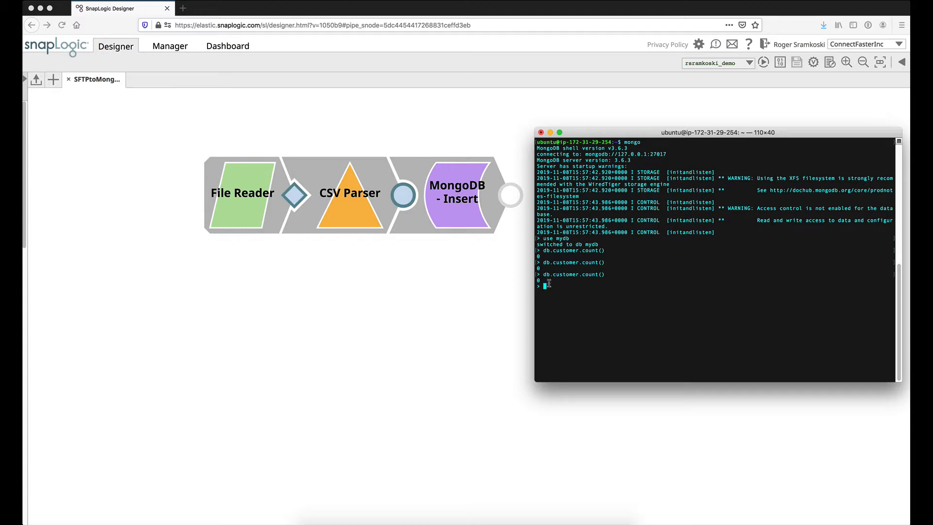
mouse_move(498, 291)
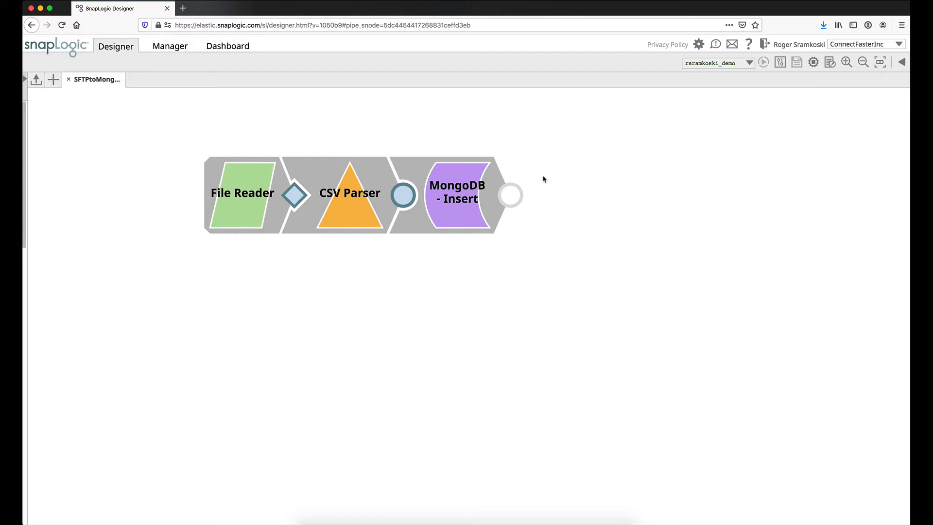
mouse_move(810, 101)
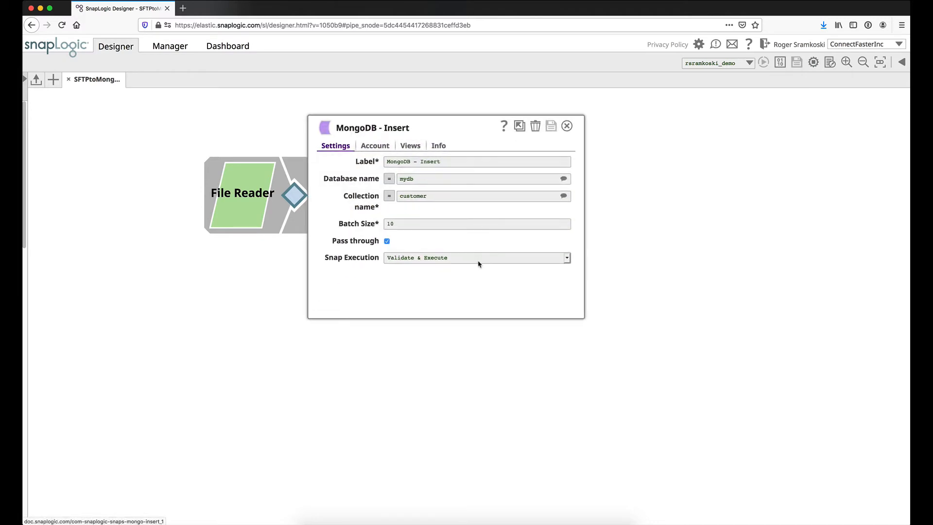
mouse_move(387, 214)
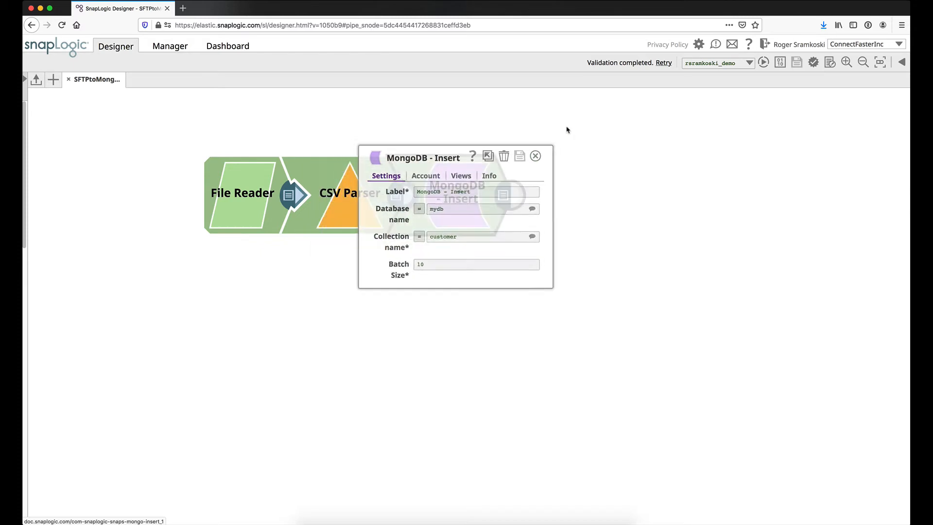
- Close the MongoDB - Insert settings once the pipeline has validated
click(534, 155)
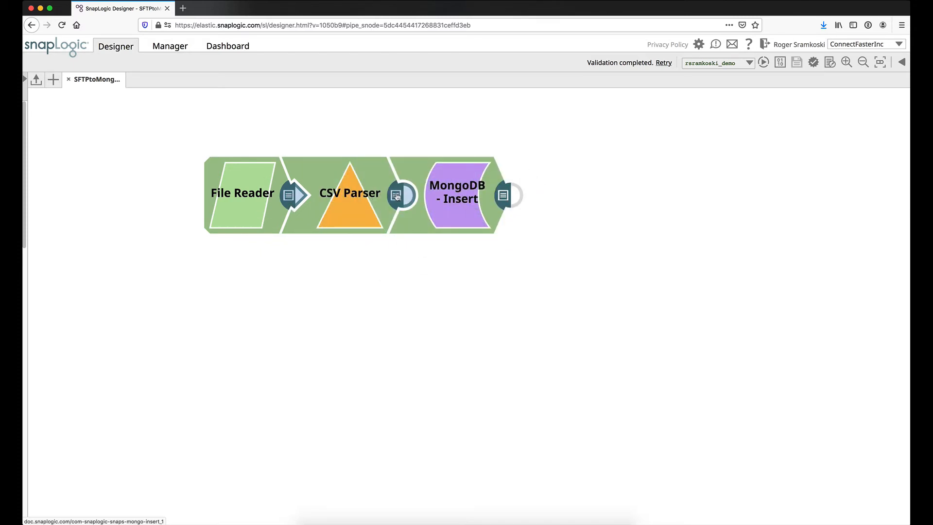
click(398, 195)
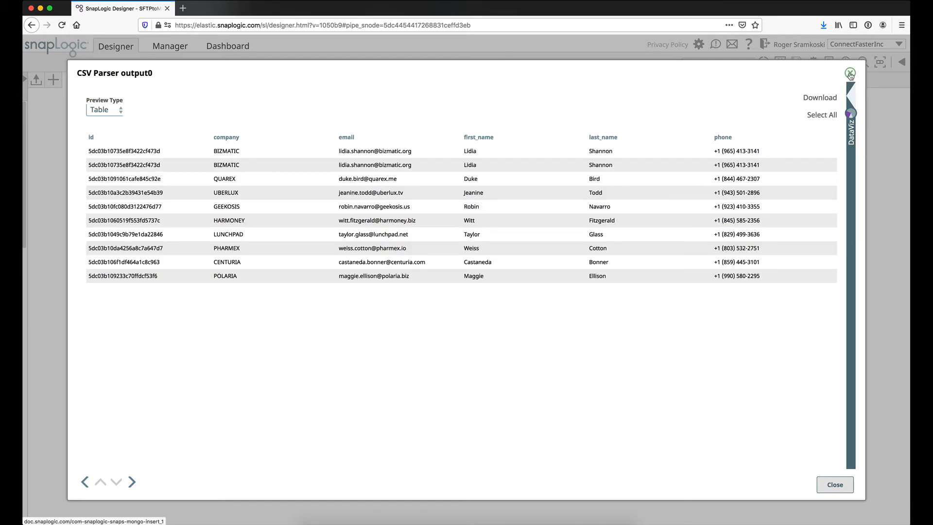
click(834, 485)
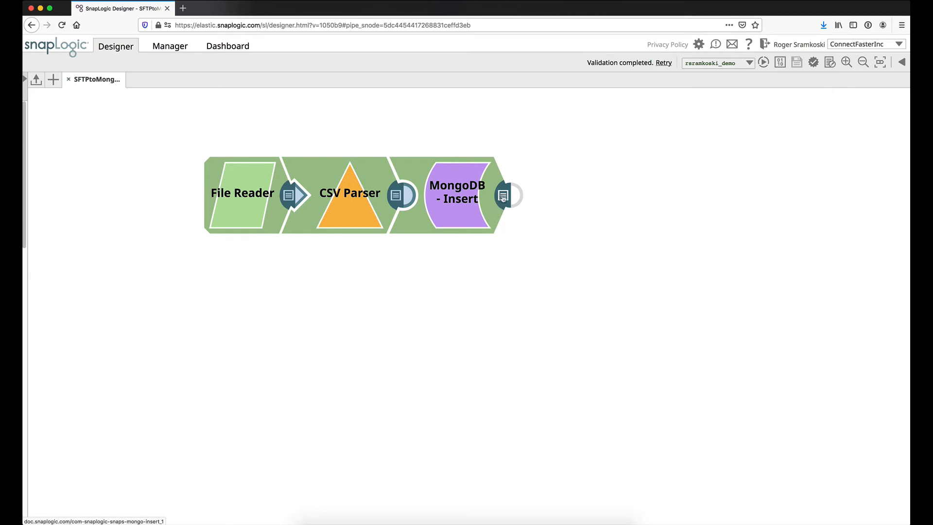
click(504, 196)
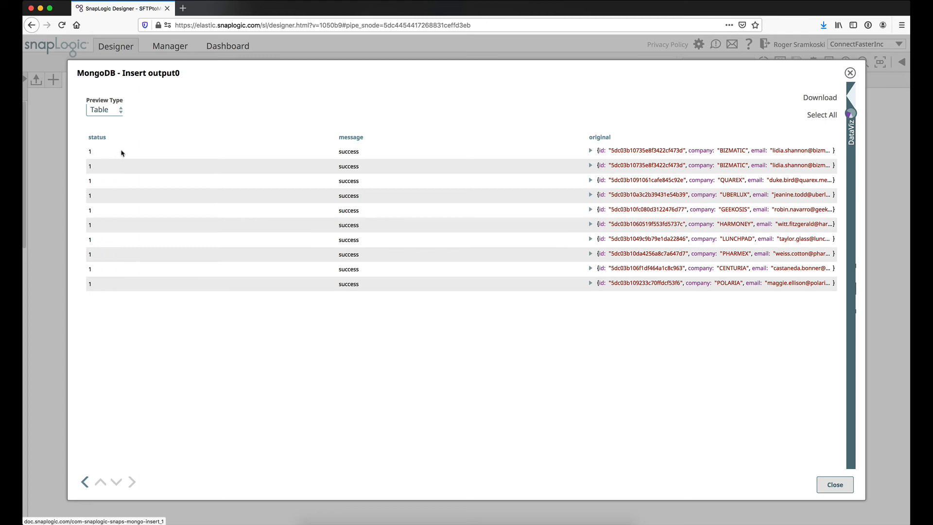
mouse_move(554, 197)
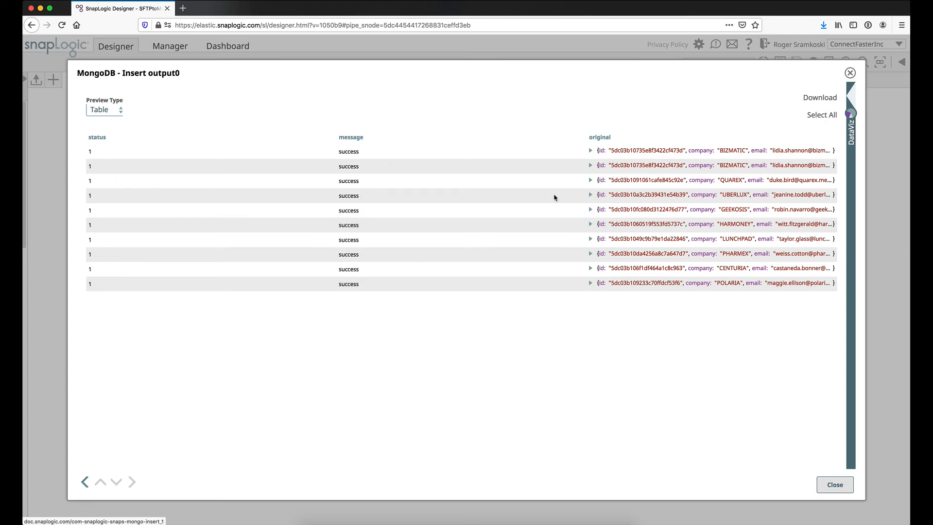
mouse_move(598, 136)
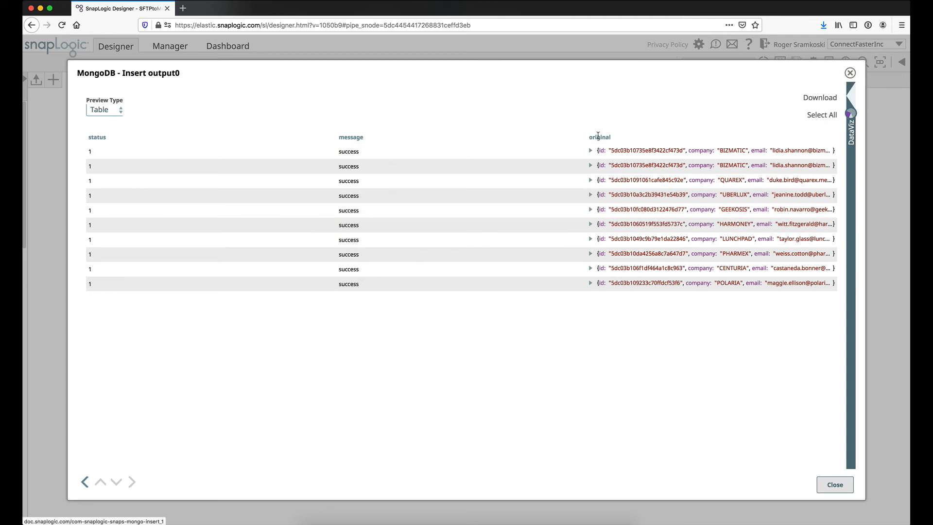
mouse_move(850, 73)
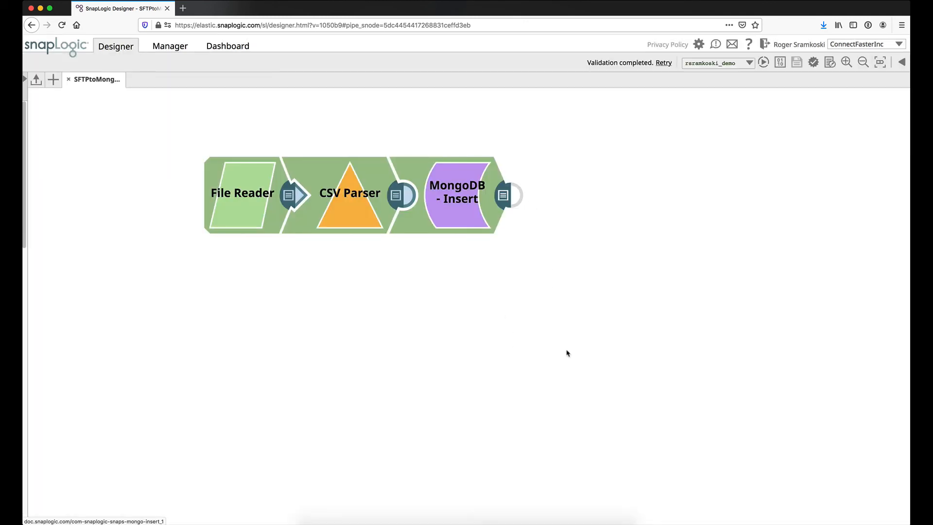
mouse_move(560, 350)
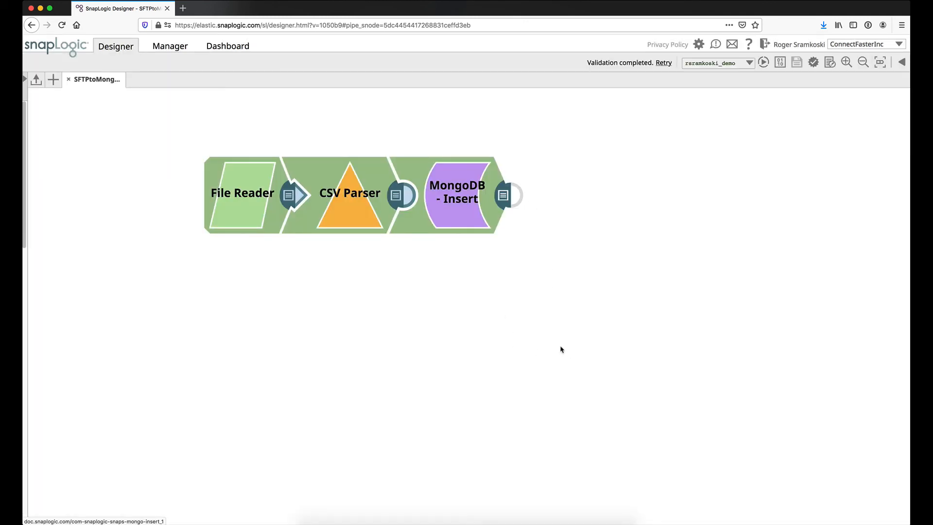
mouse_move(491, 456)
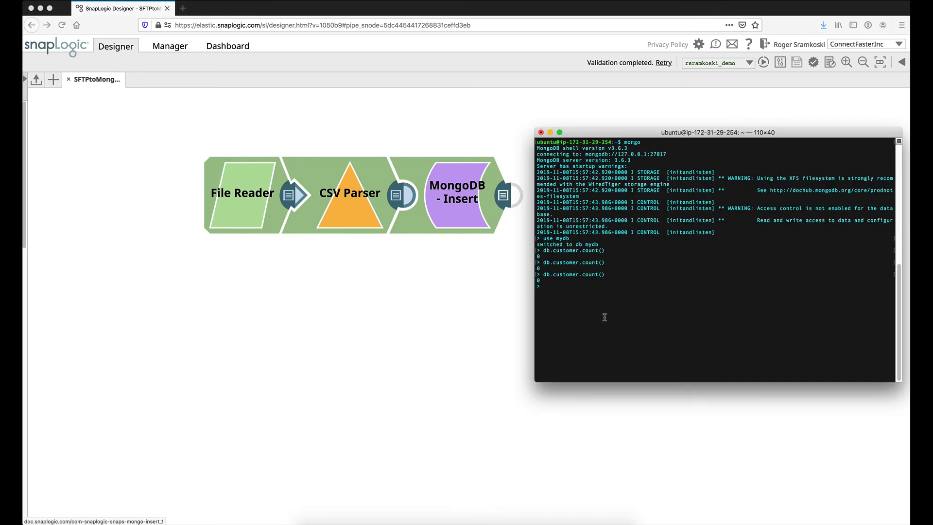
- Rerun db.customer.count() in the mongo shell to see 10 records
key(Return)
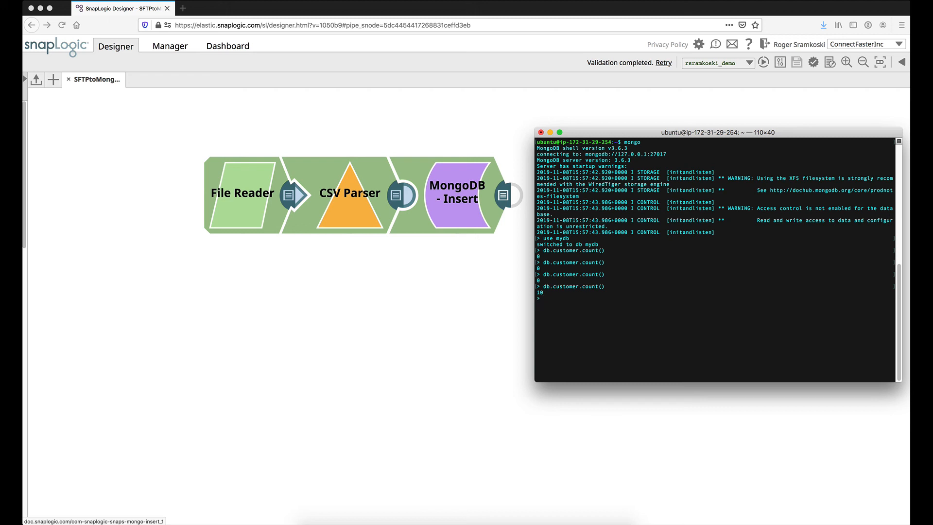